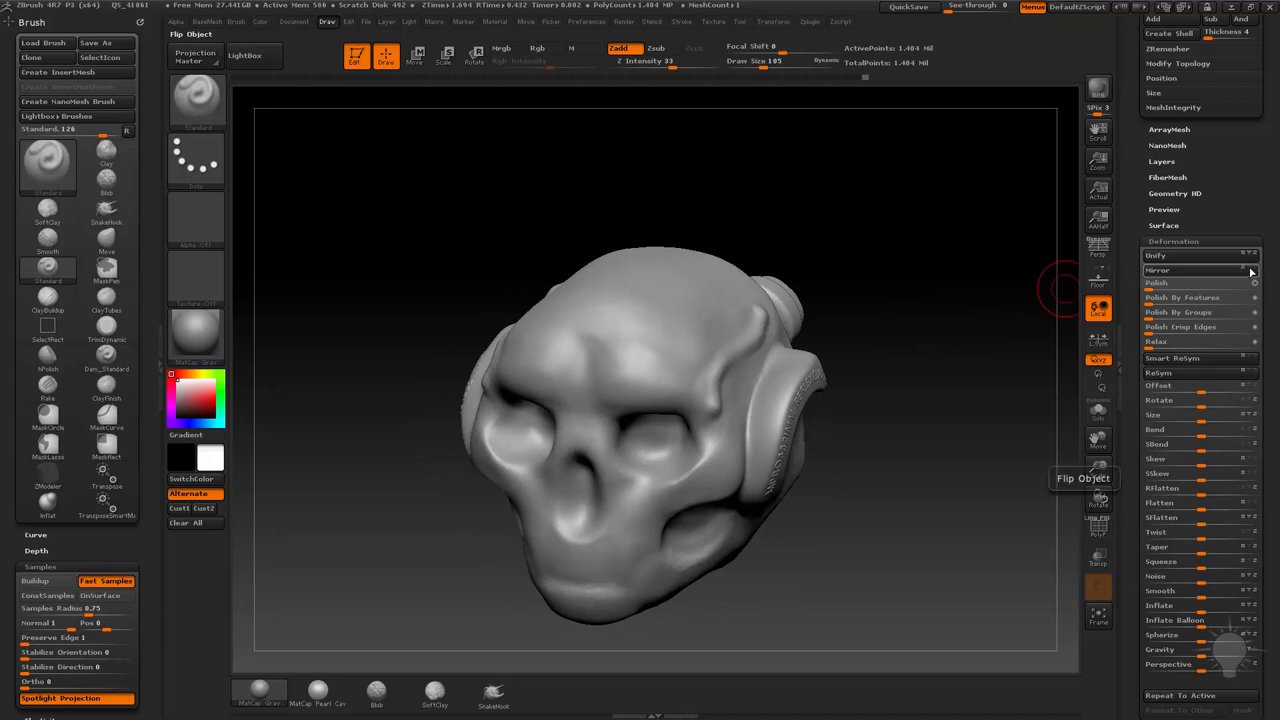
pyautogui.moveTo(1256, 270)
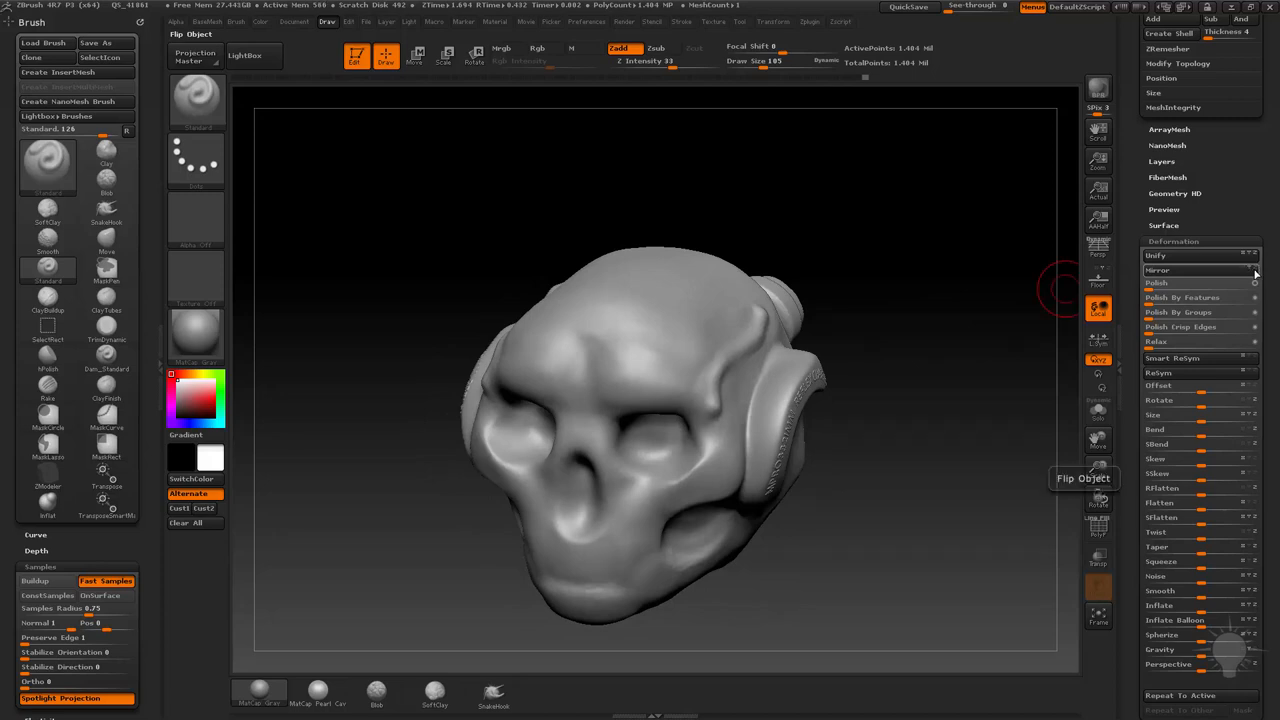
# Lower the DynaMesh resolution in Tool > Geometry to lighten the million-point head.
pyautogui.click(1158, 270)
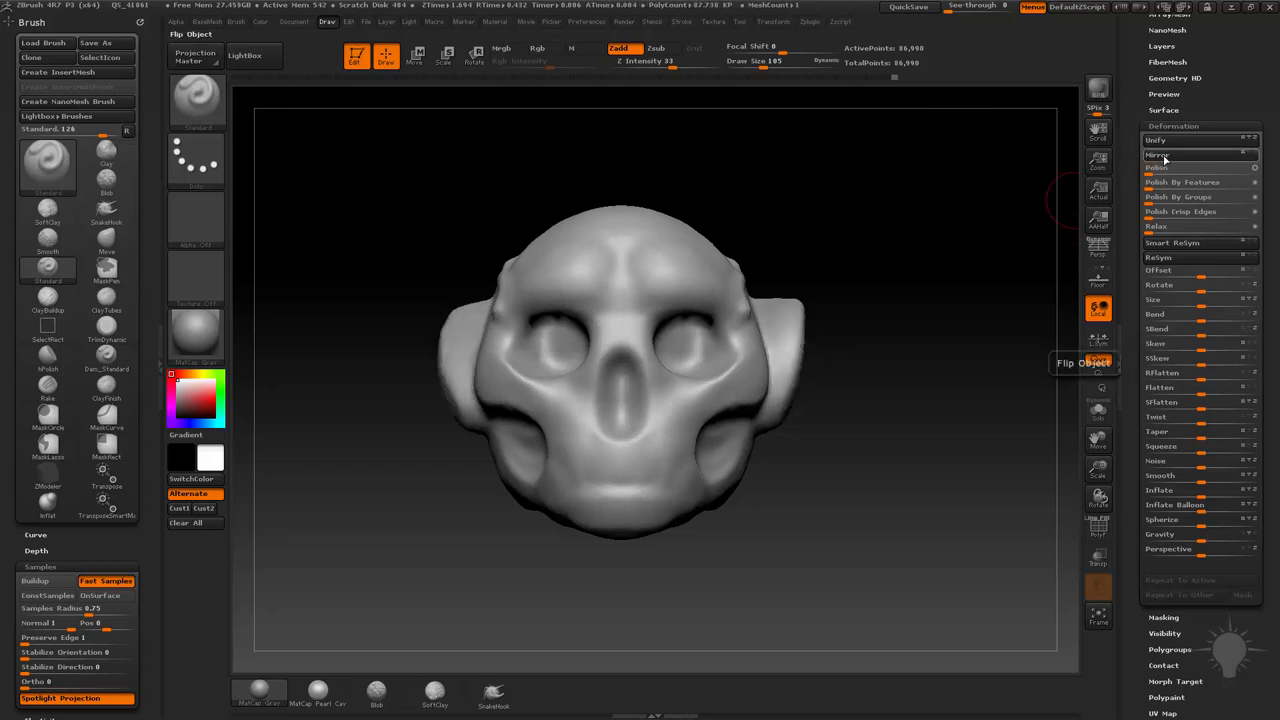
# Show the floor grid (Shift+F), view the head from the side, then hide the grid again.
pyautogui.click(1094, 284)
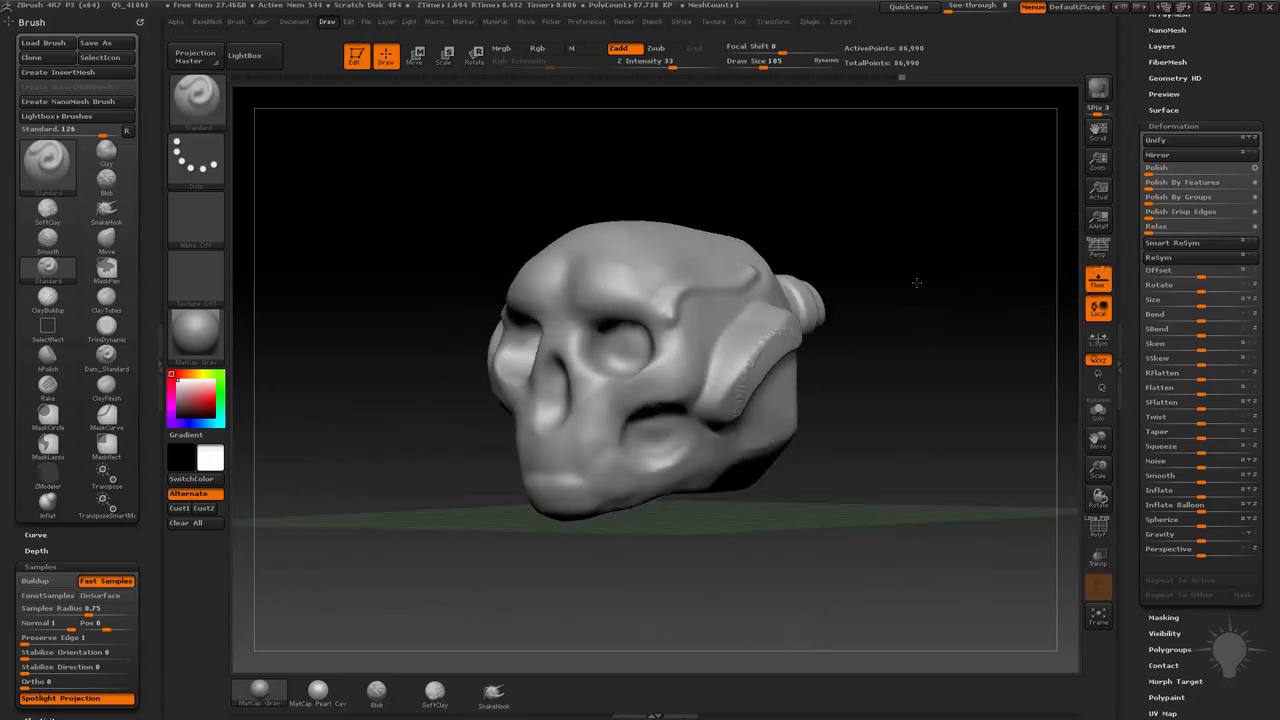
pyautogui.moveTo(916, 284); pyautogui.dragTo(626, 460)
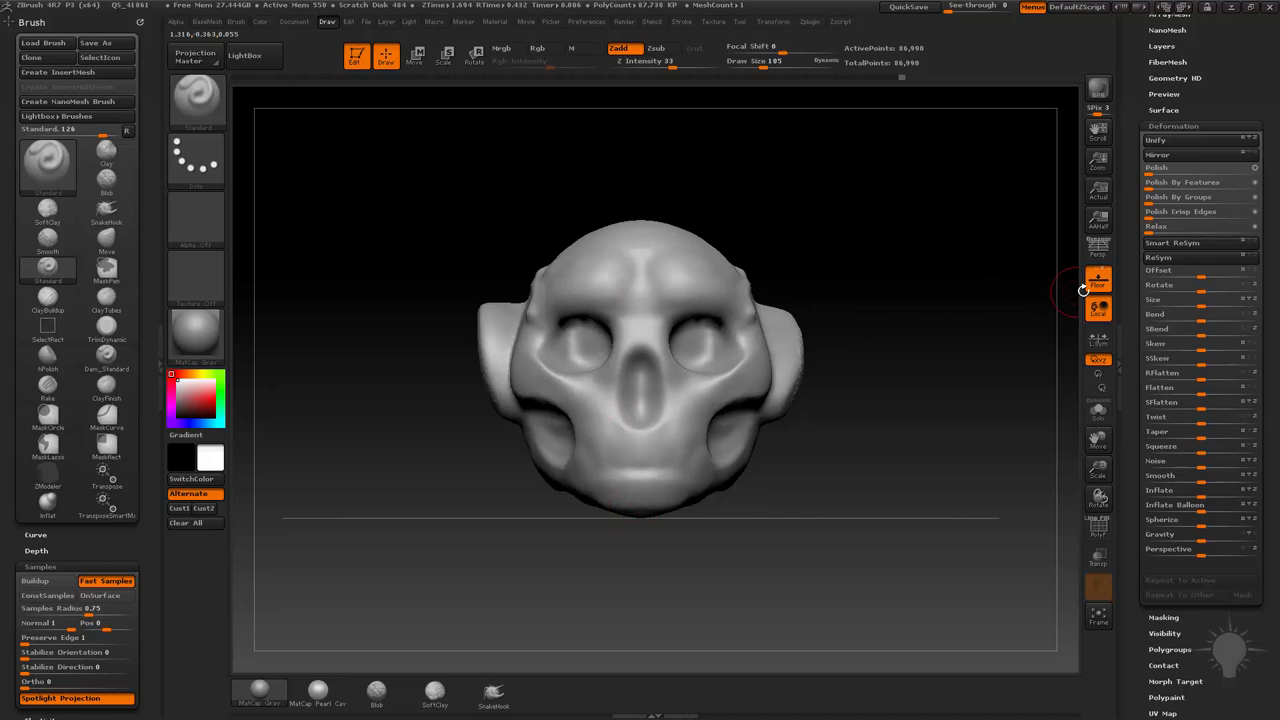
pyautogui.moveTo(1096, 280)
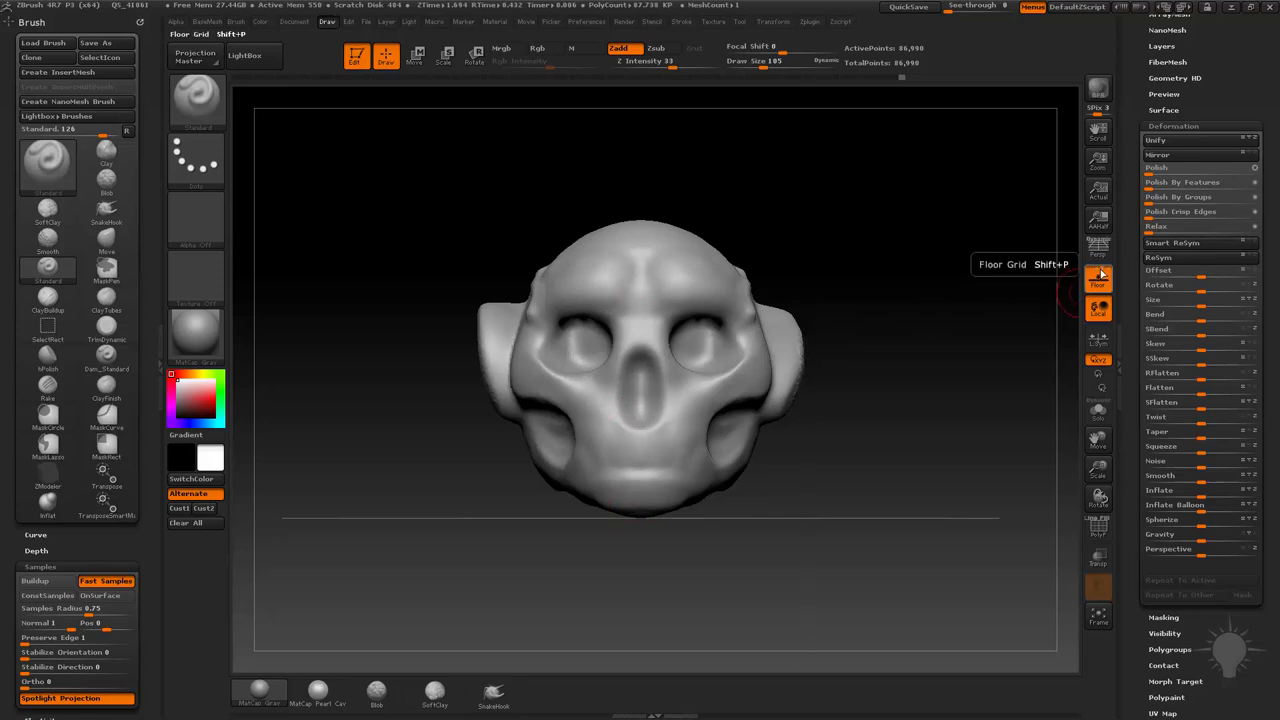
pyautogui.click(1094, 290)
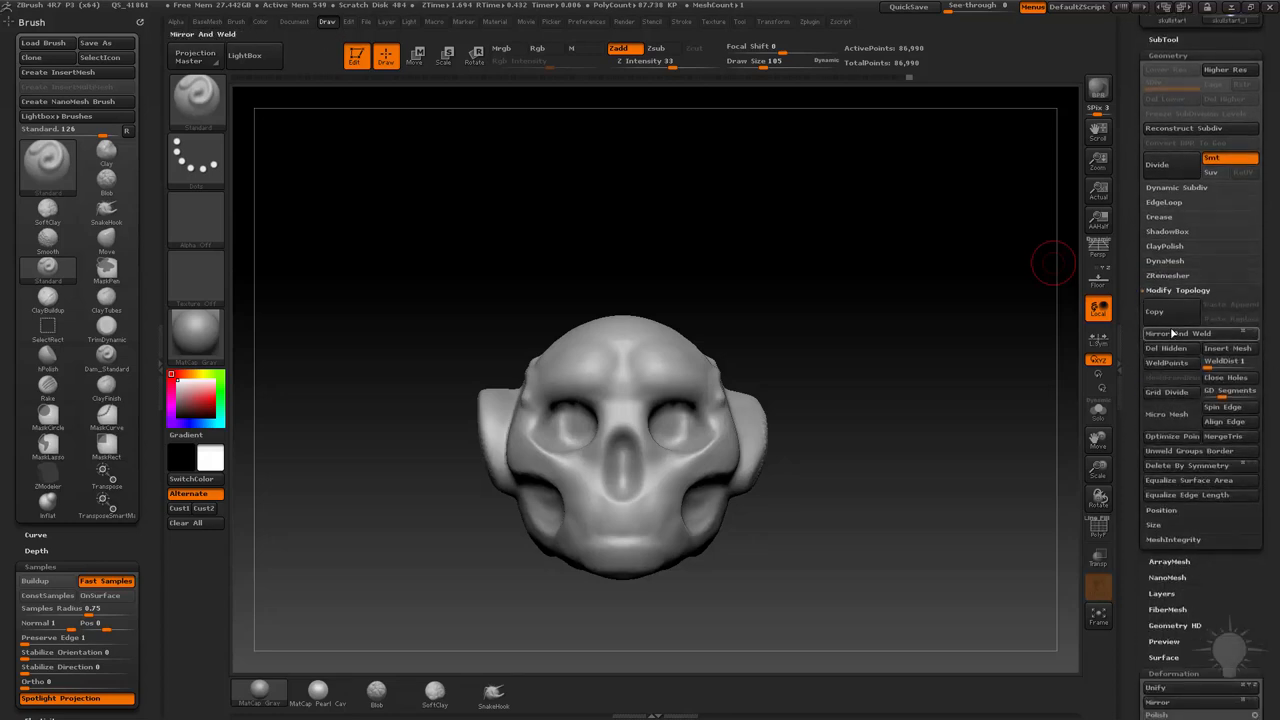
pyautogui.moveTo(1160, 332)
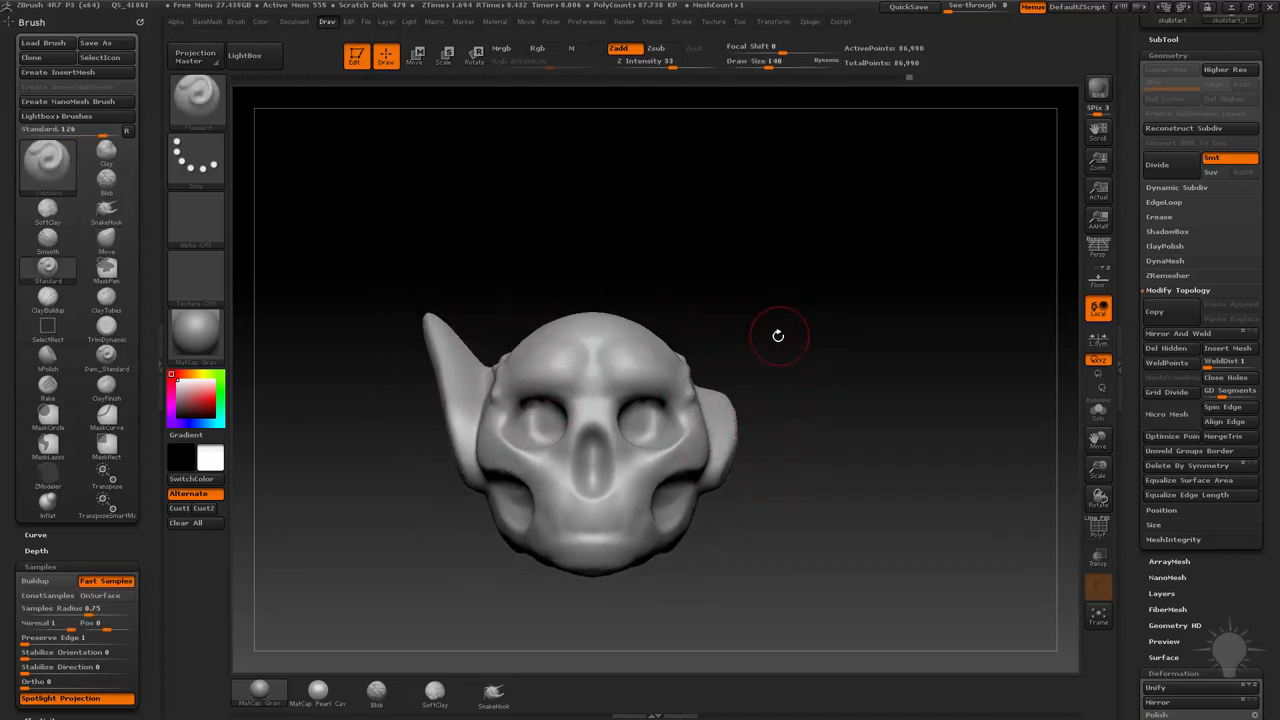
pyautogui.moveTo(858, 352)
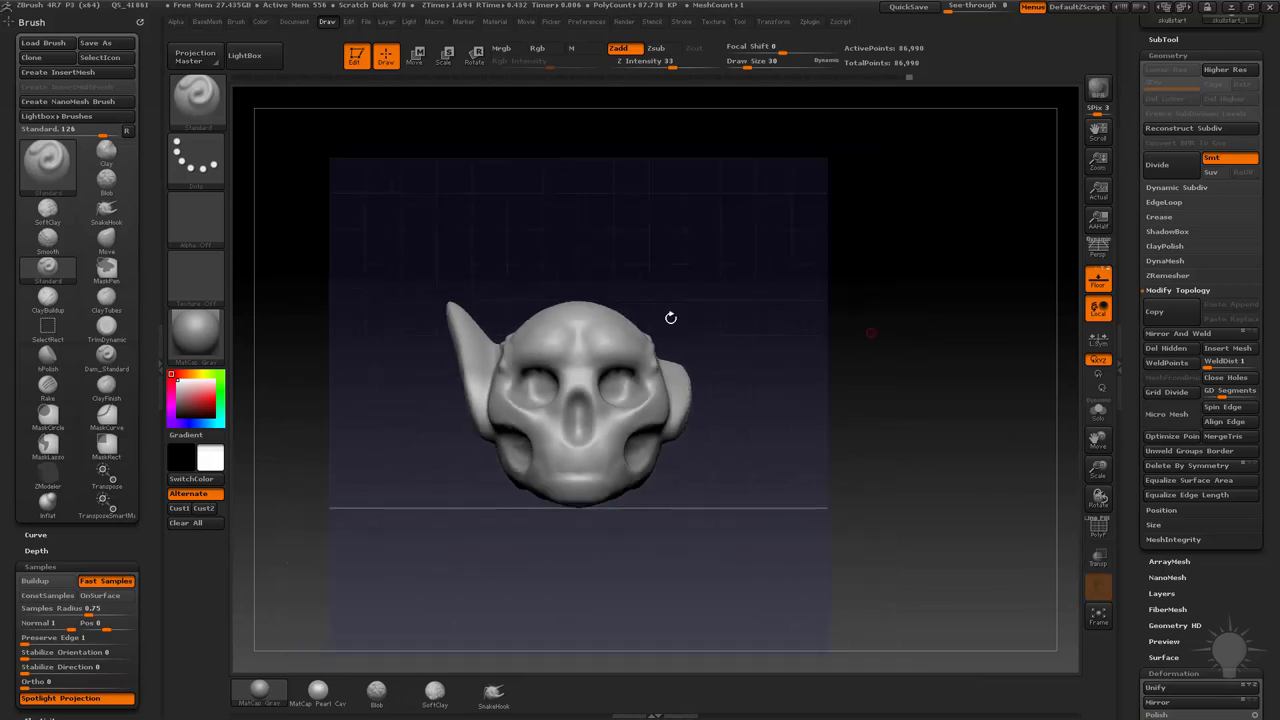
# Drag the side disc outward with the Move brush into a pointed elf ear.
pyautogui.moveTo(672, 318); pyautogui.dragTo(376, 340)
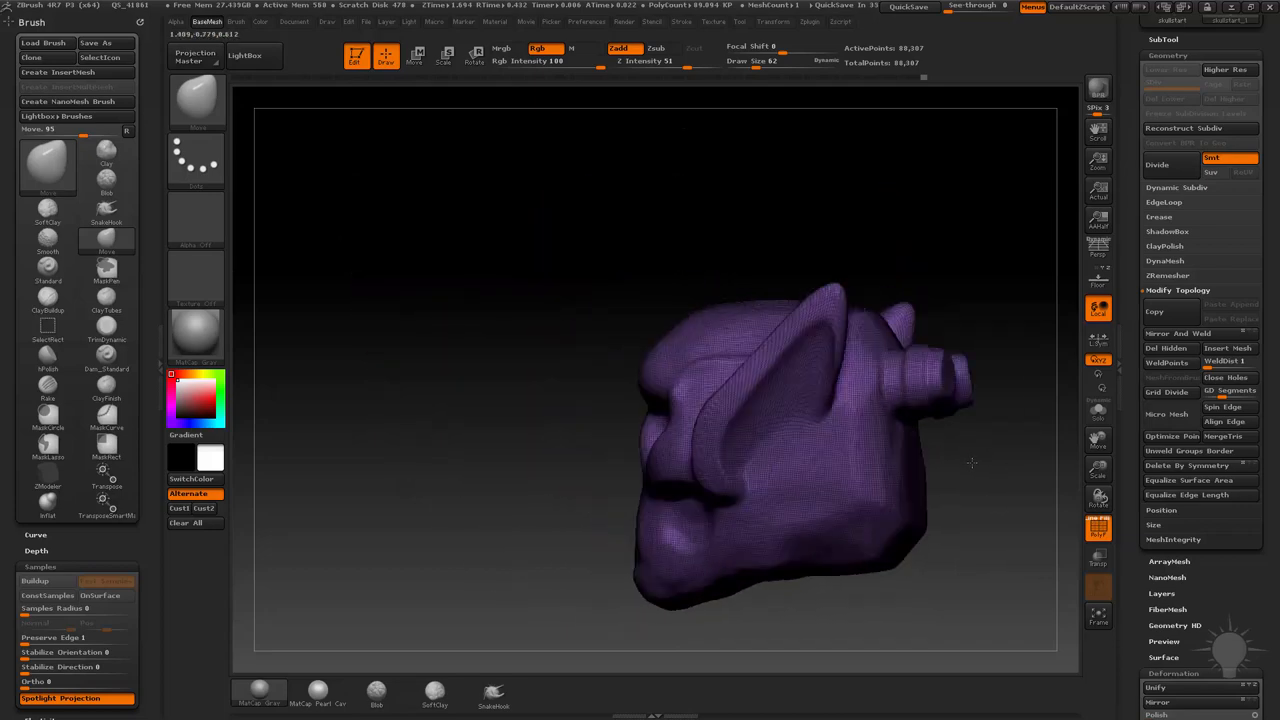
# Push the pointed ear's shape into place against the head with the Move brush.
pyautogui.moveTo(970, 464); pyautogui.dragTo(976, 420)
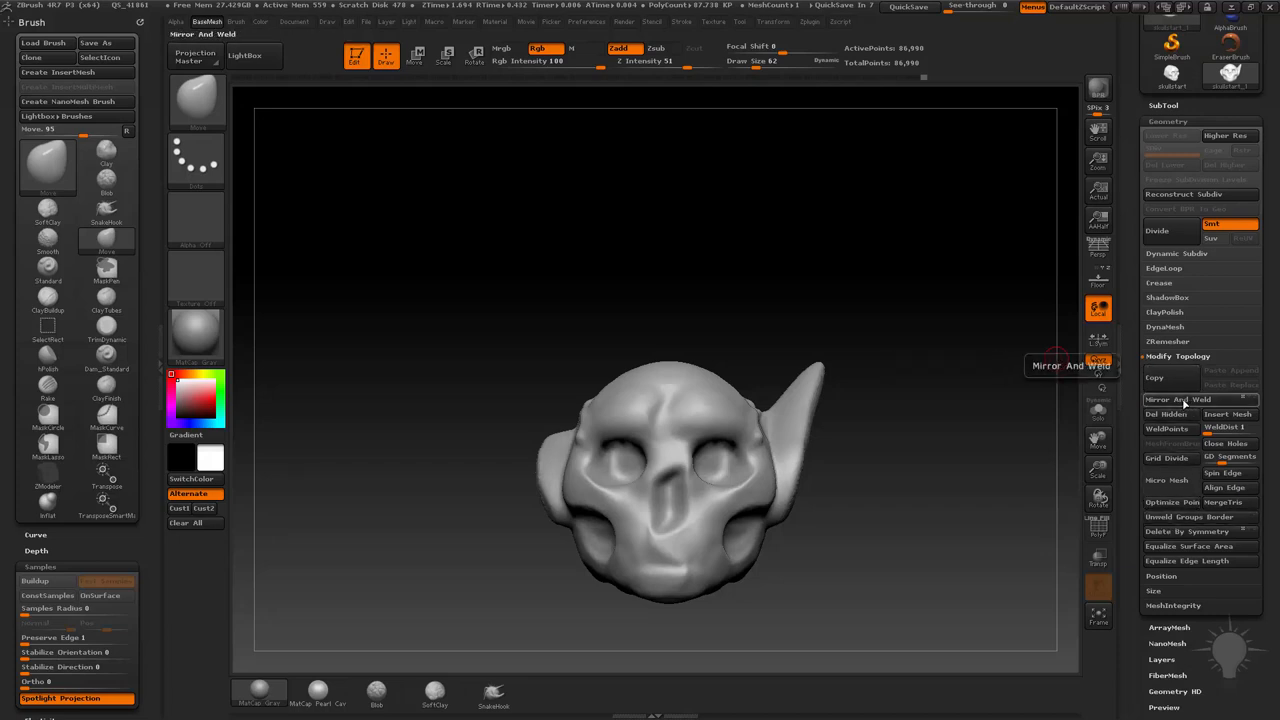
# Apply Mirror And Weld across X so the other side gets the same pointed ear.
pyautogui.click(1172, 400)
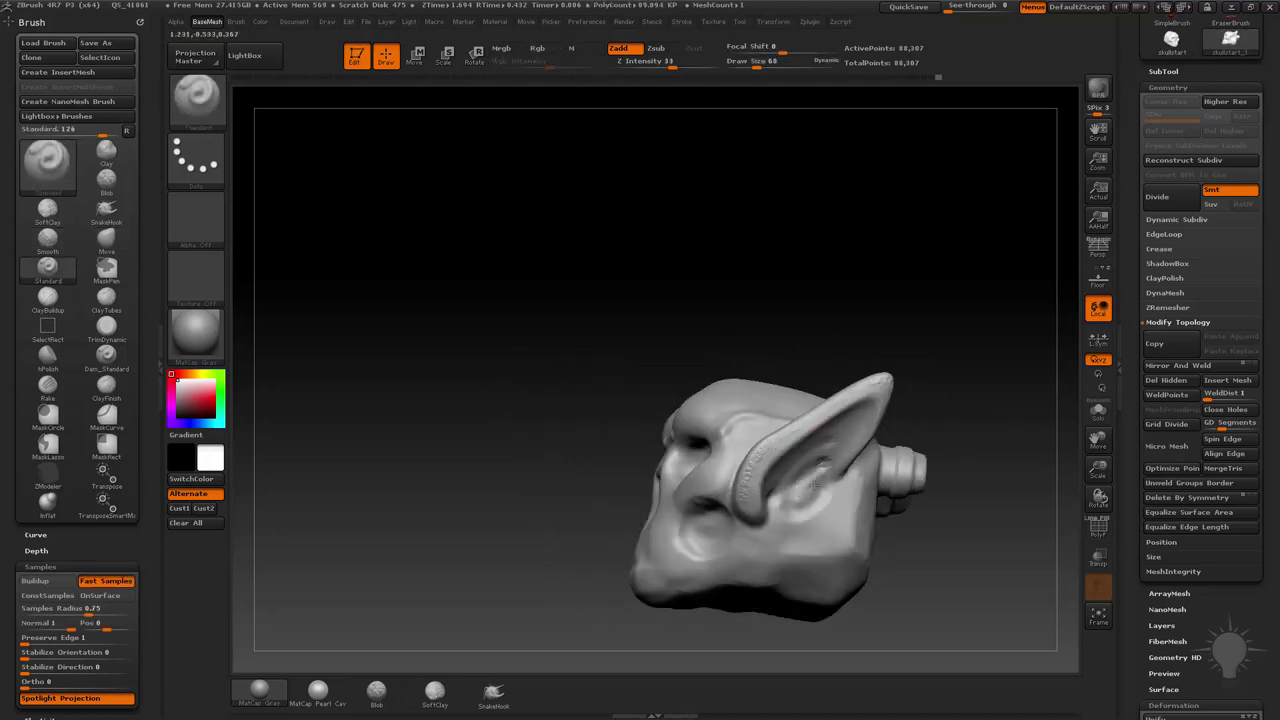
# Orbit to inspect the welded ear and scroll the Tool palette to its thumbnail top.
pyautogui.moveTo(816, 486); pyautogui.dragTo(816, 490)
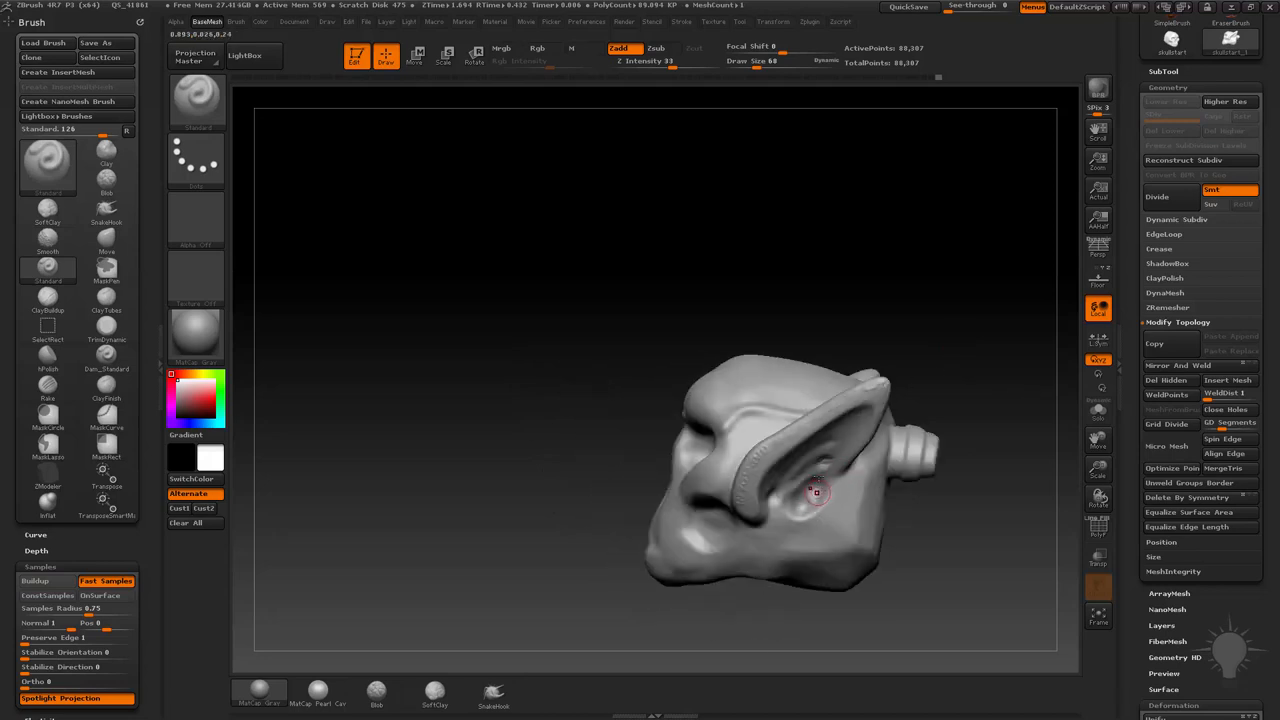
pyautogui.moveTo(816, 490); pyautogui.dragTo(976, 388)
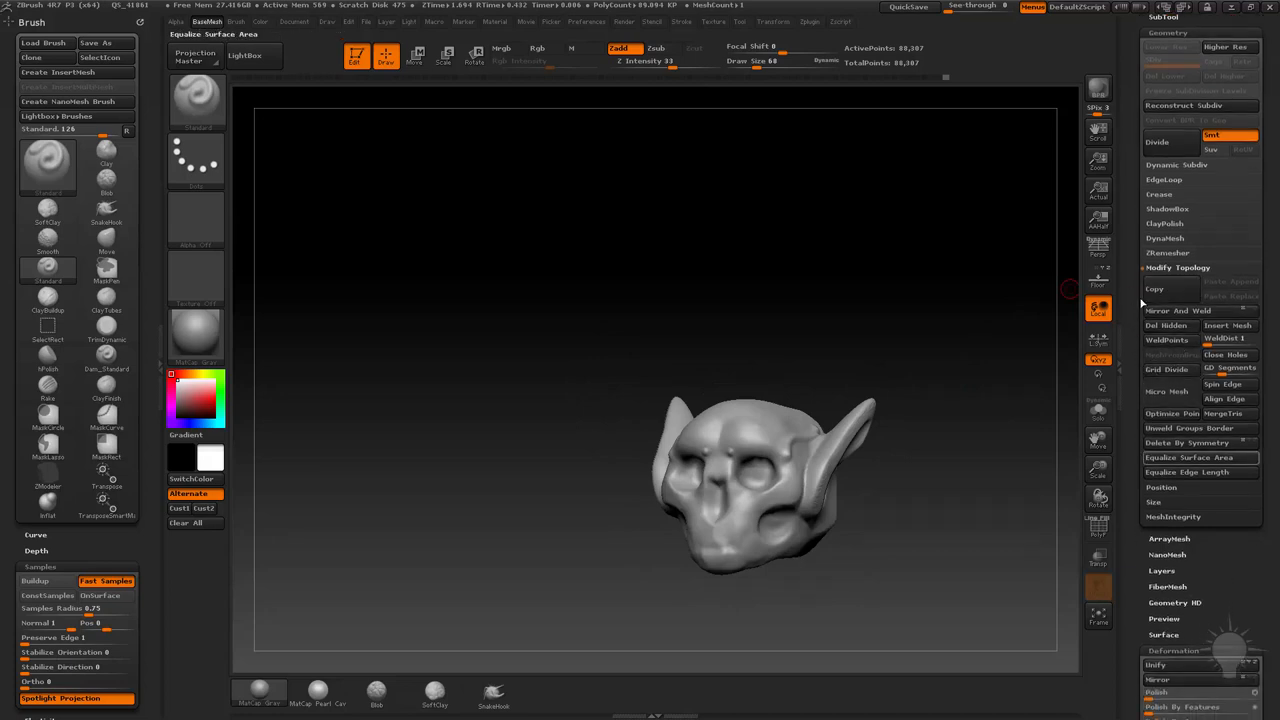
pyautogui.scroll(-3)
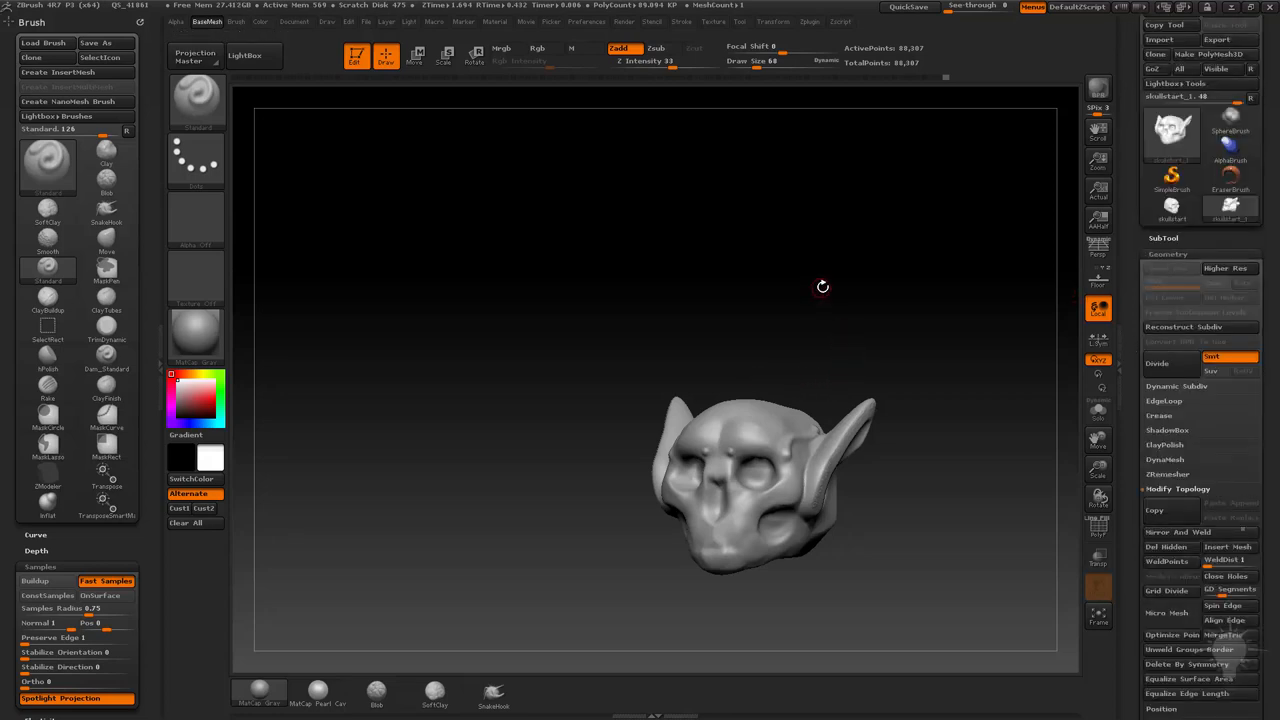
pyautogui.moveTo(824, 280)
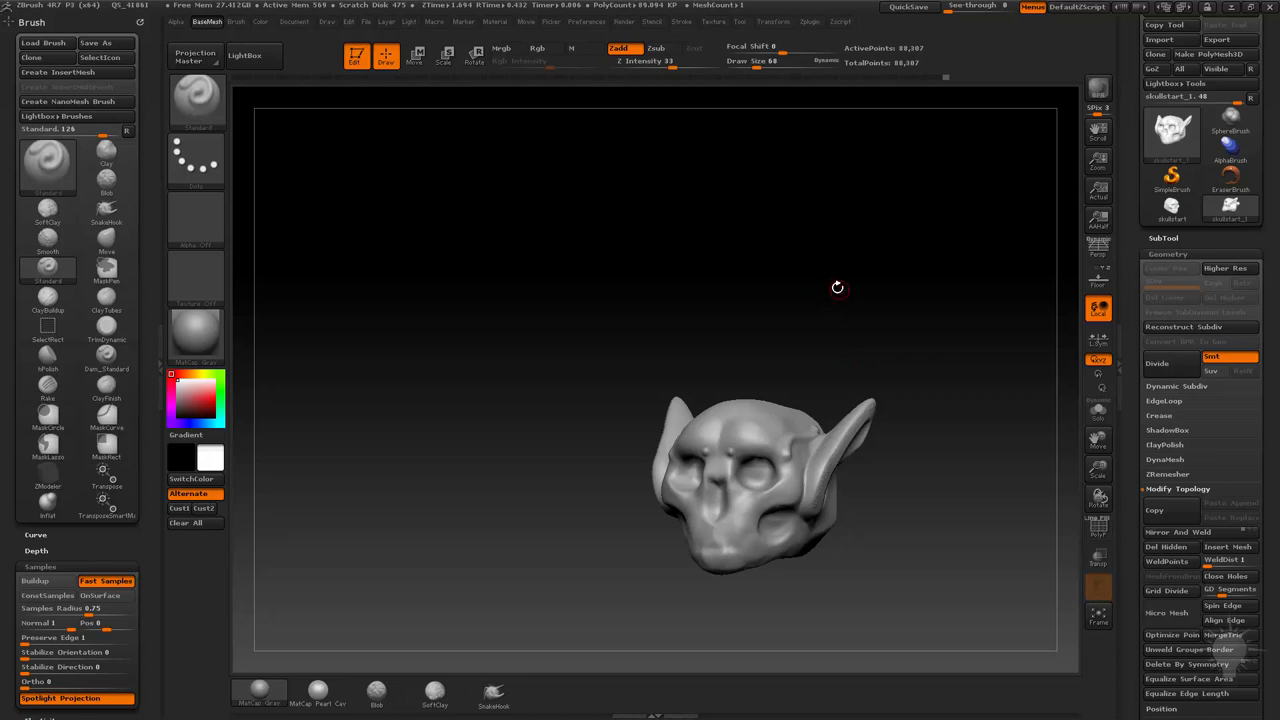
pyautogui.moveTo(194, 218)
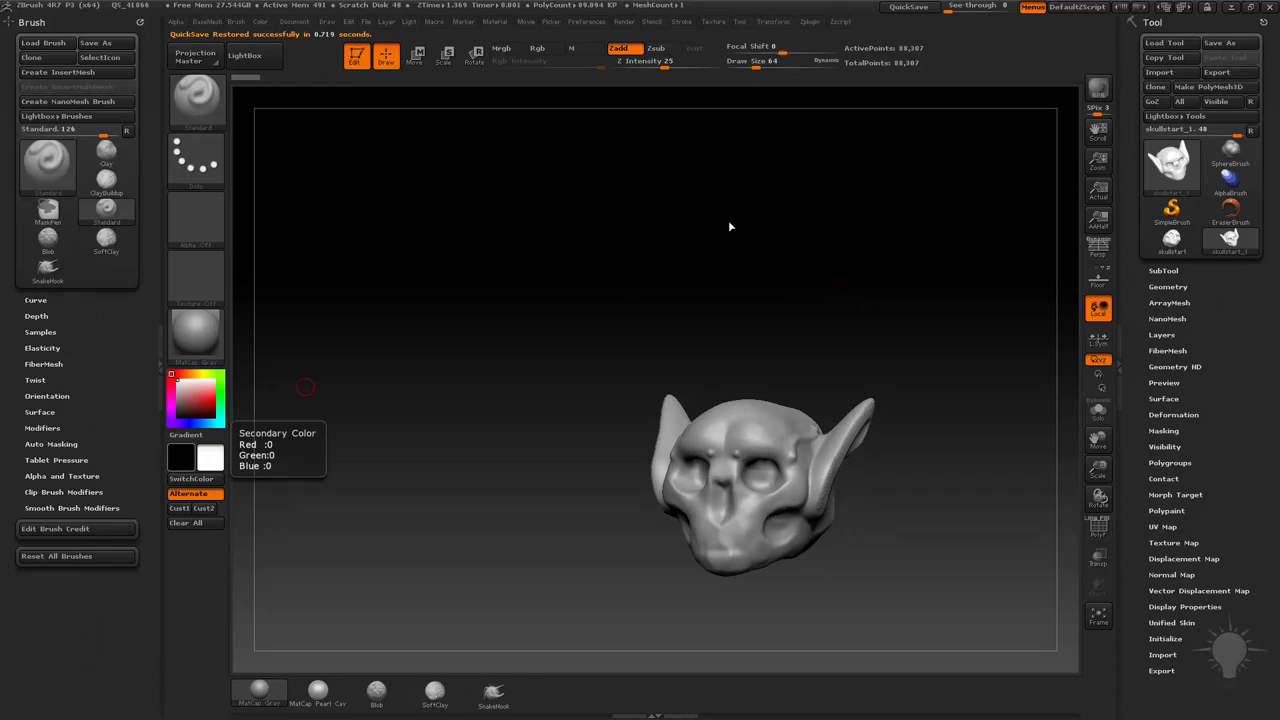
pyautogui.moveTo(838, 314)
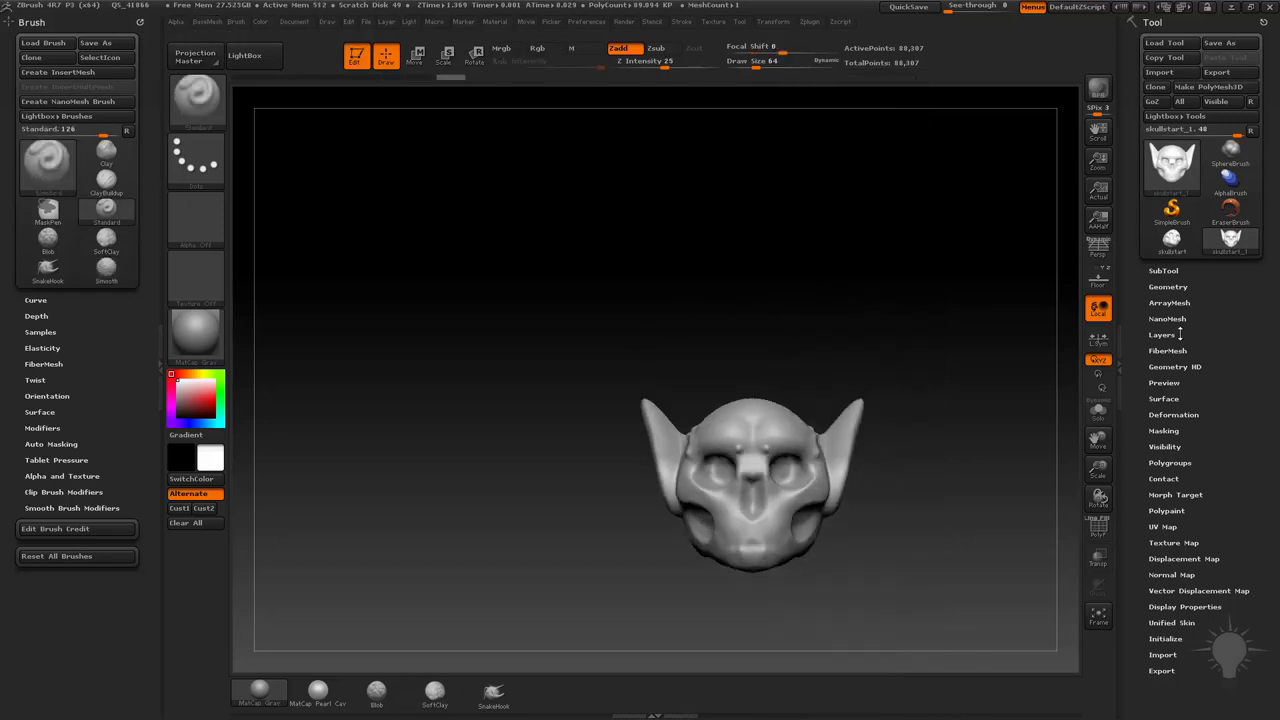
# Rotate the head between three-quarter and front views to review both pointed ears.
pyautogui.moveTo(750, 480); pyautogui.dragTo(850, 340)
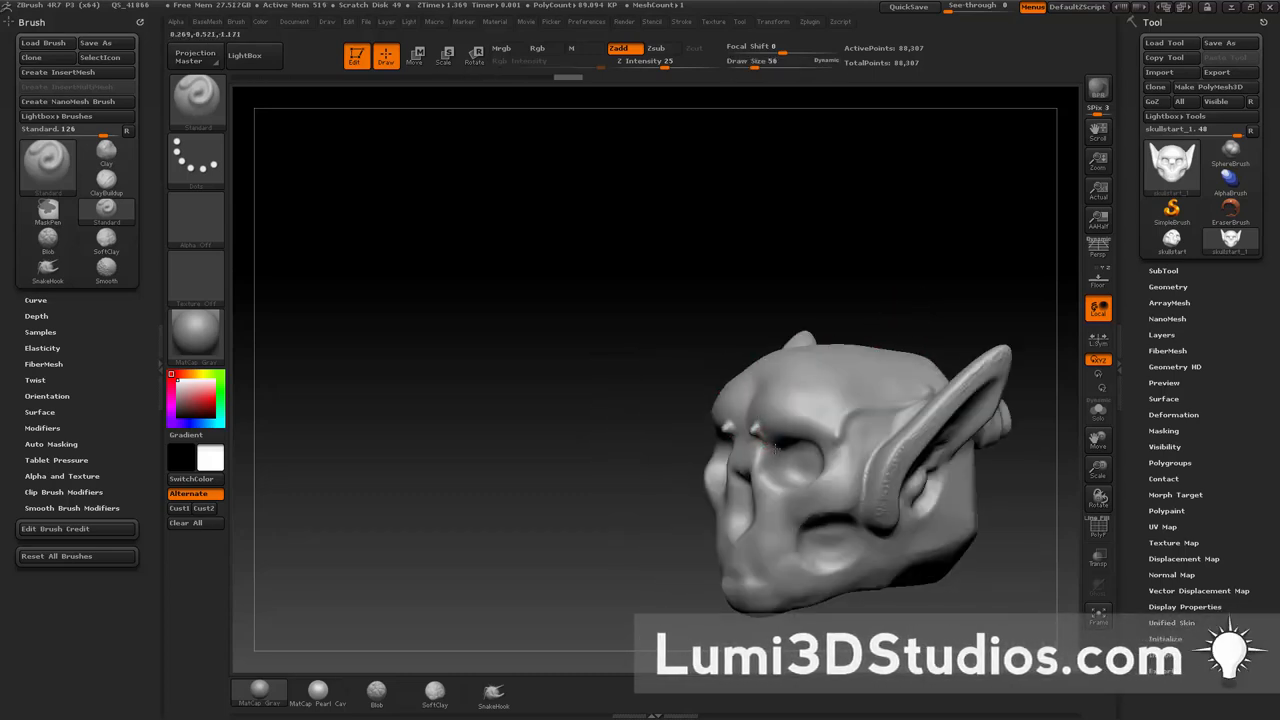
pyautogui.moveTo(850, 470); pyautogui.dragTo(750, 470)
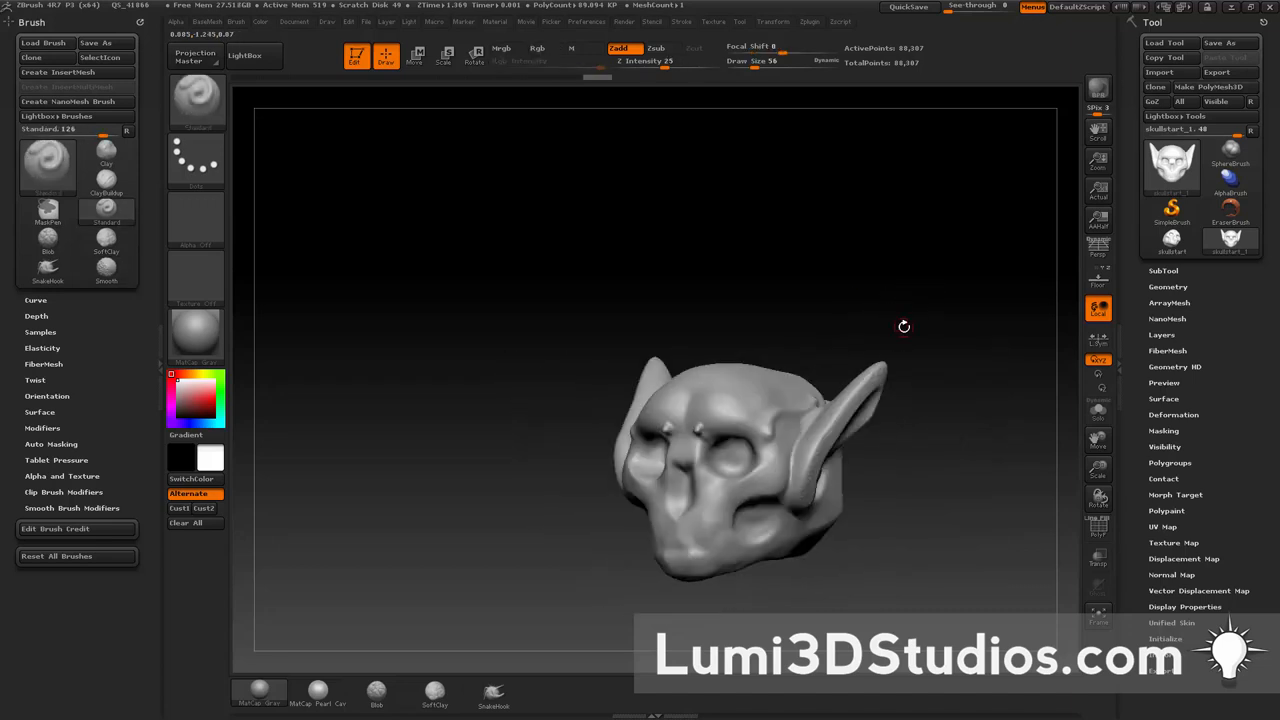
pyautogui.moveTo(280, 324)
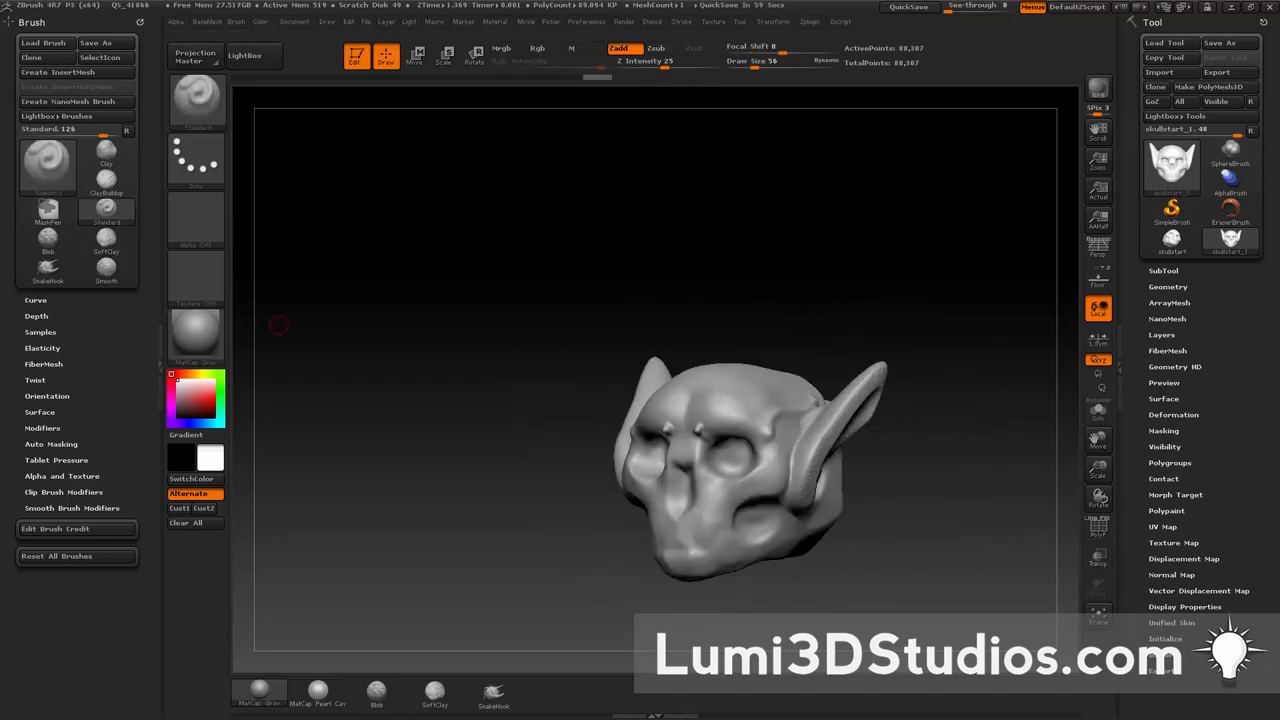